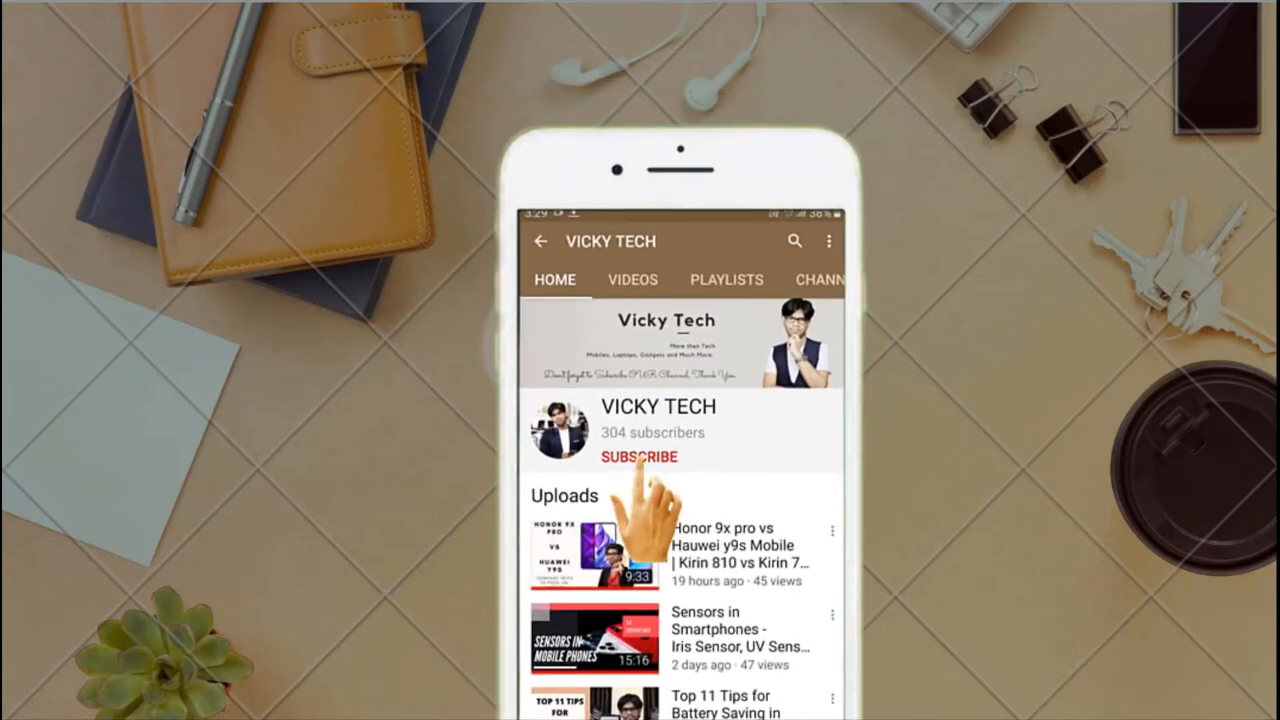
Subscribe to VICKY TECH and show its All, Personalised and None notification options.
left_click(639, 457)
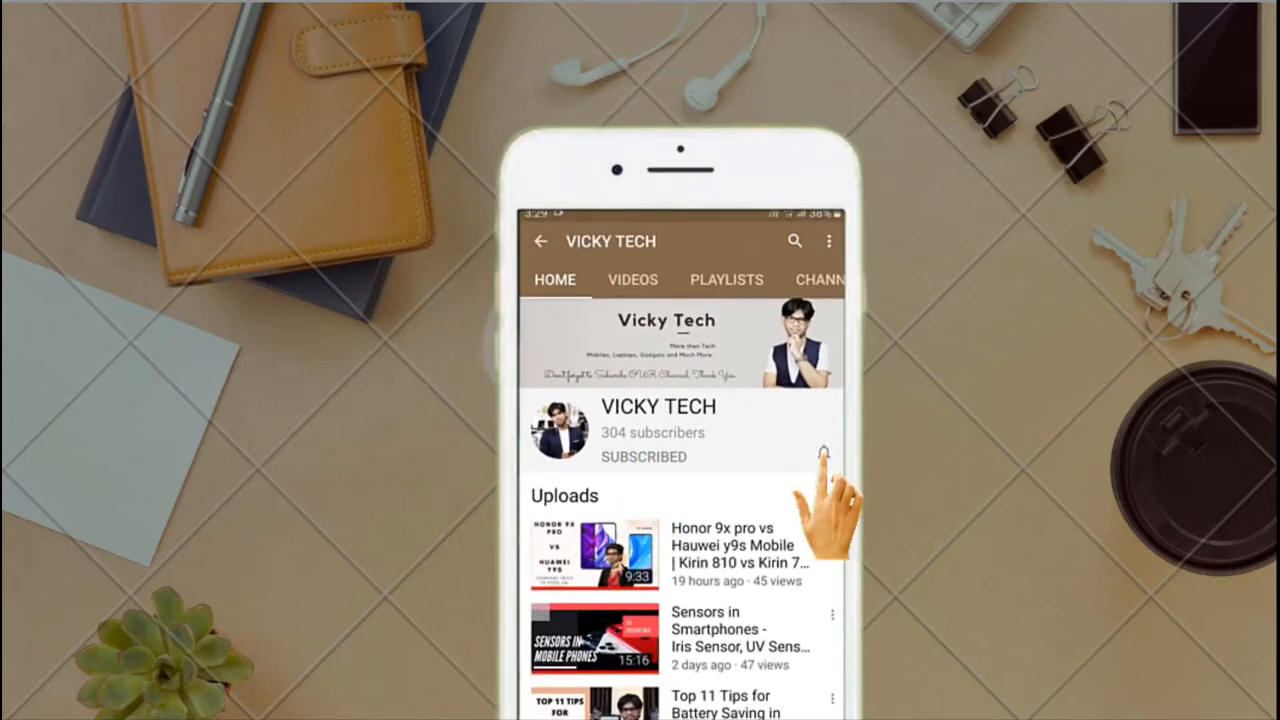
left_click(820, 456)
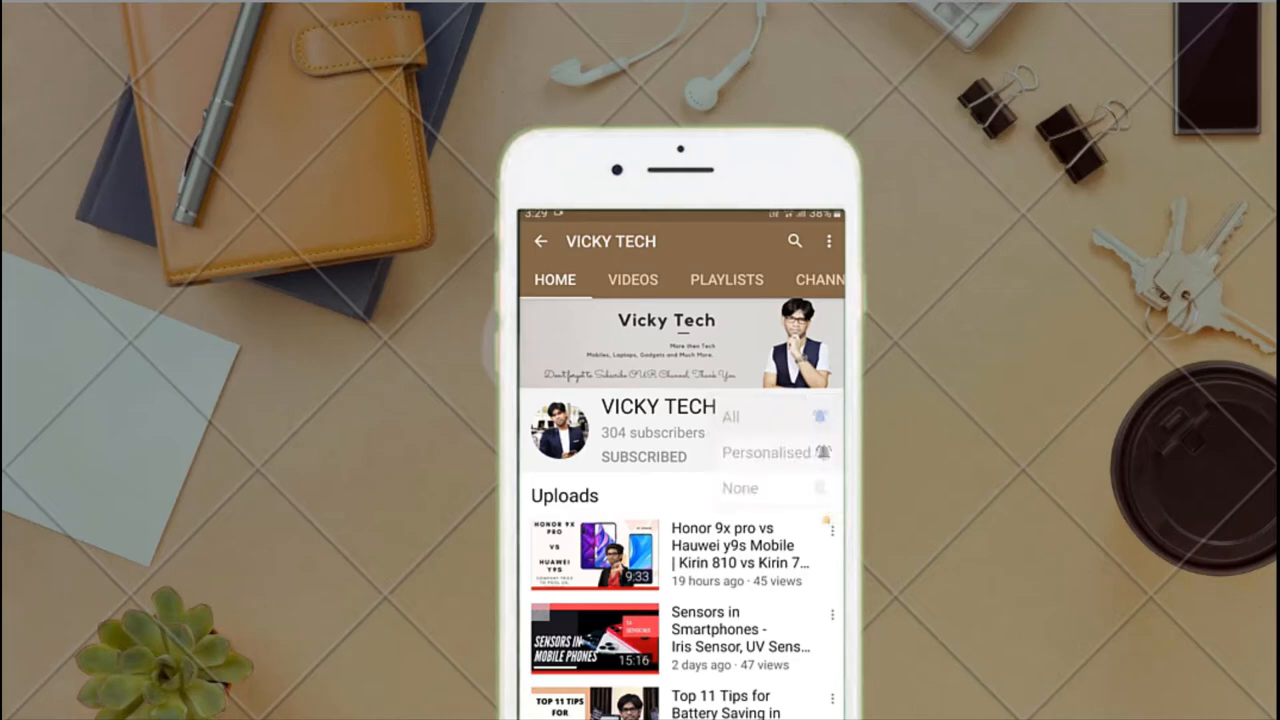